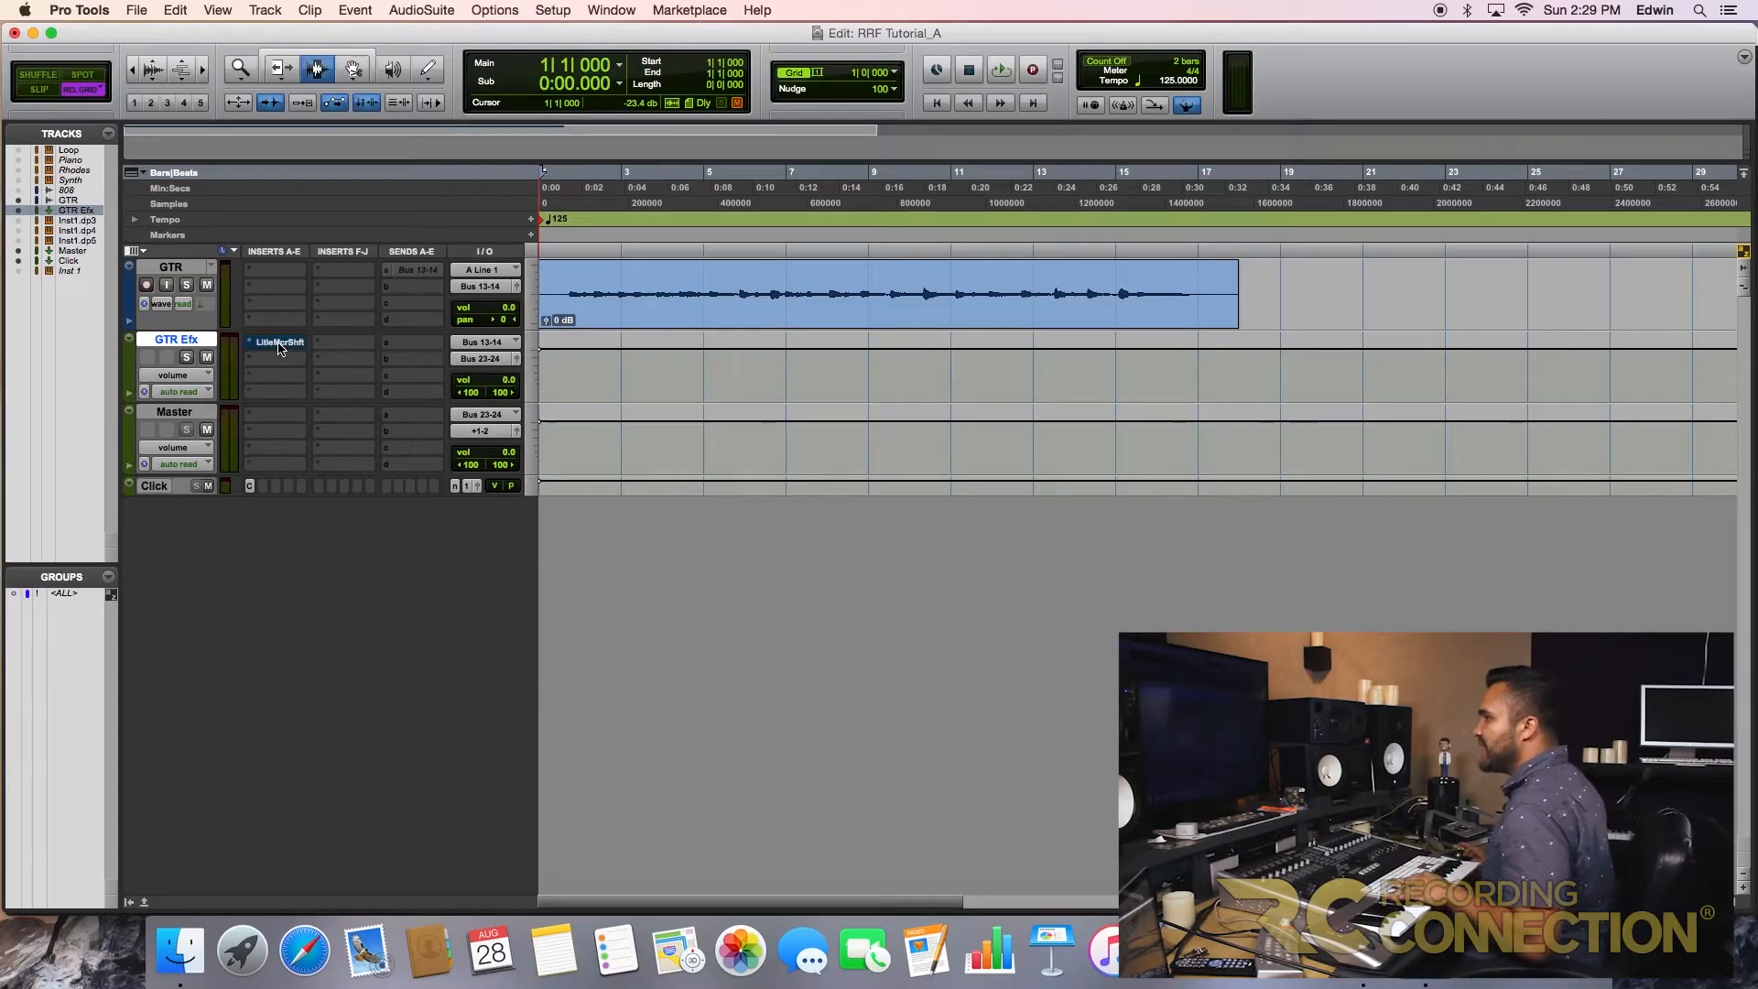
- Switch to the Mix window showing the guitar, GTR Efx aux and master tracks
left_click(1000, 70)
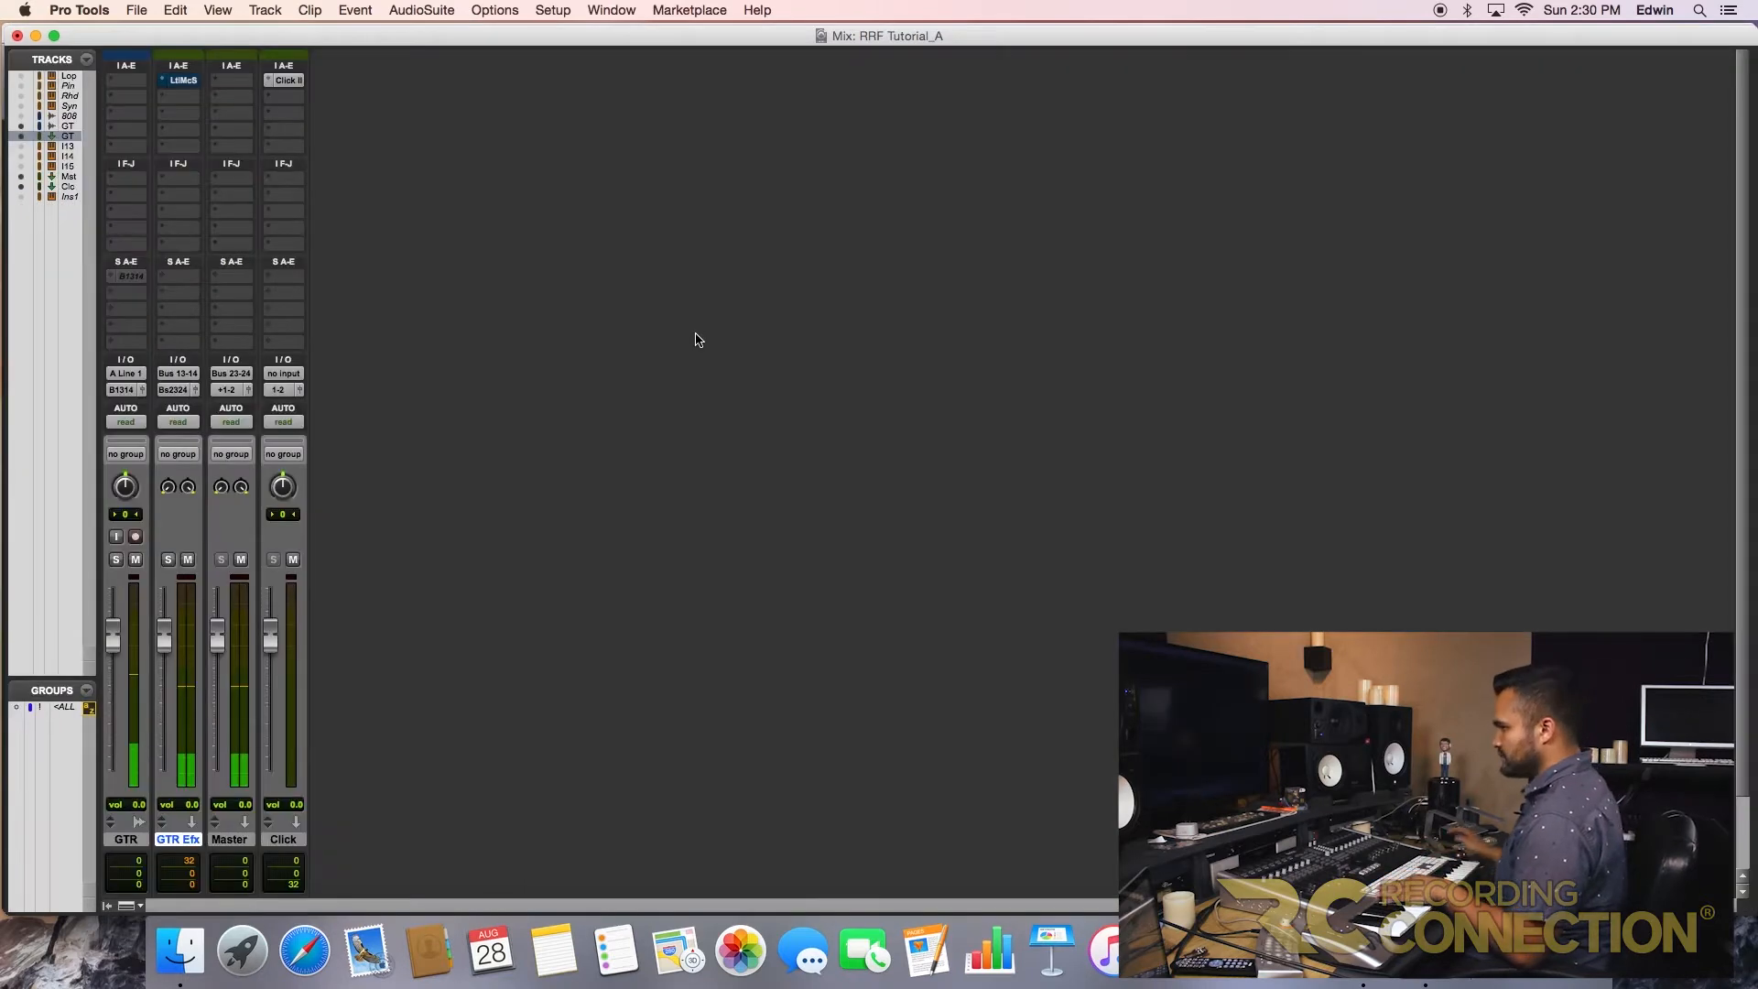
mouse_move(364, 474)
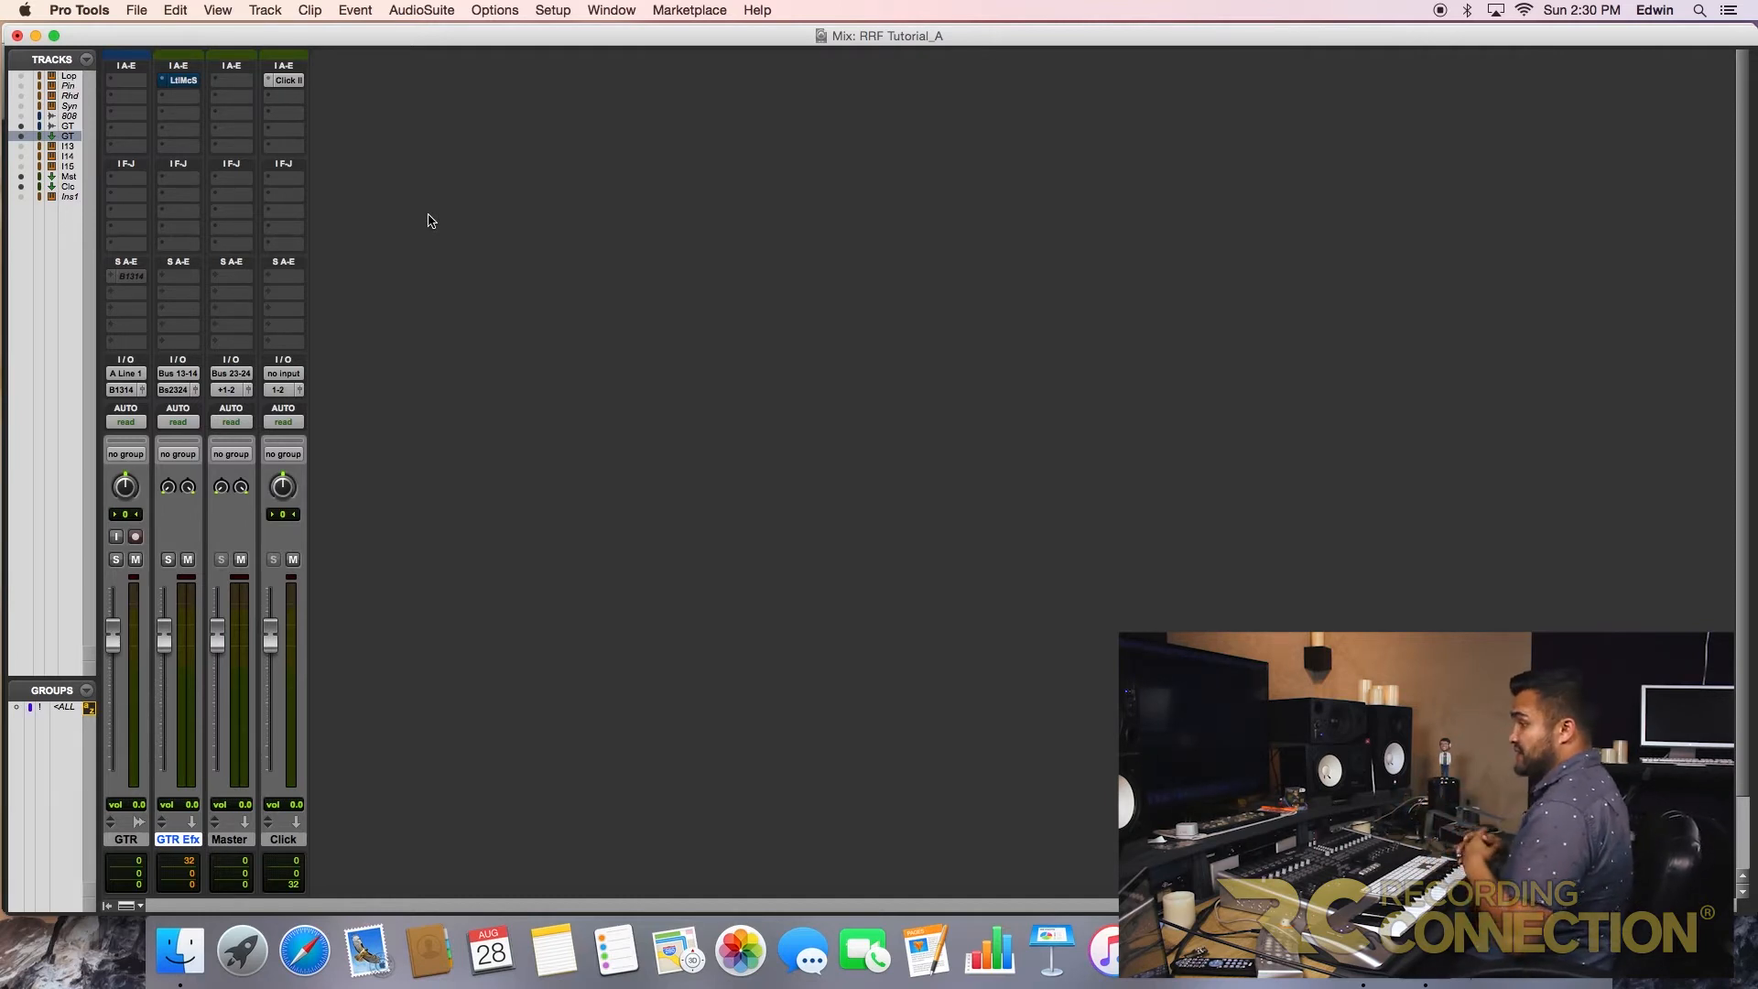
- Open the LitMicS insert on GTR Efx and turn its bypass off
left_click(179, 80)
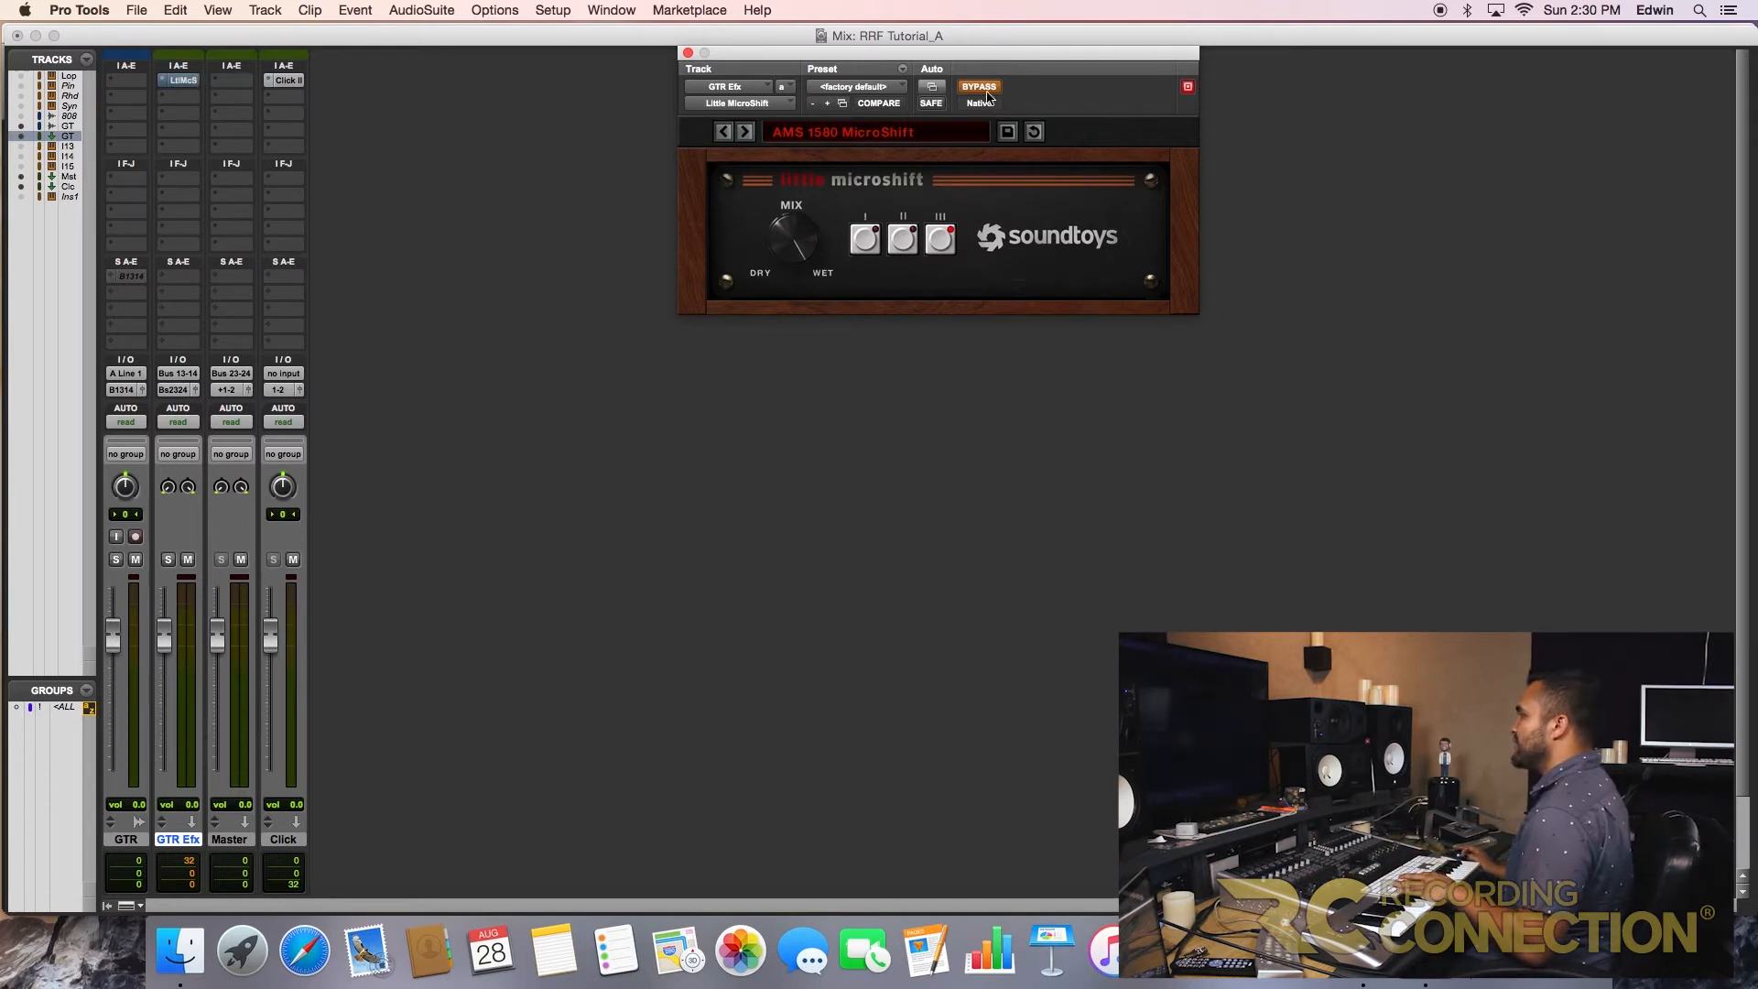
left_click(978, 88)
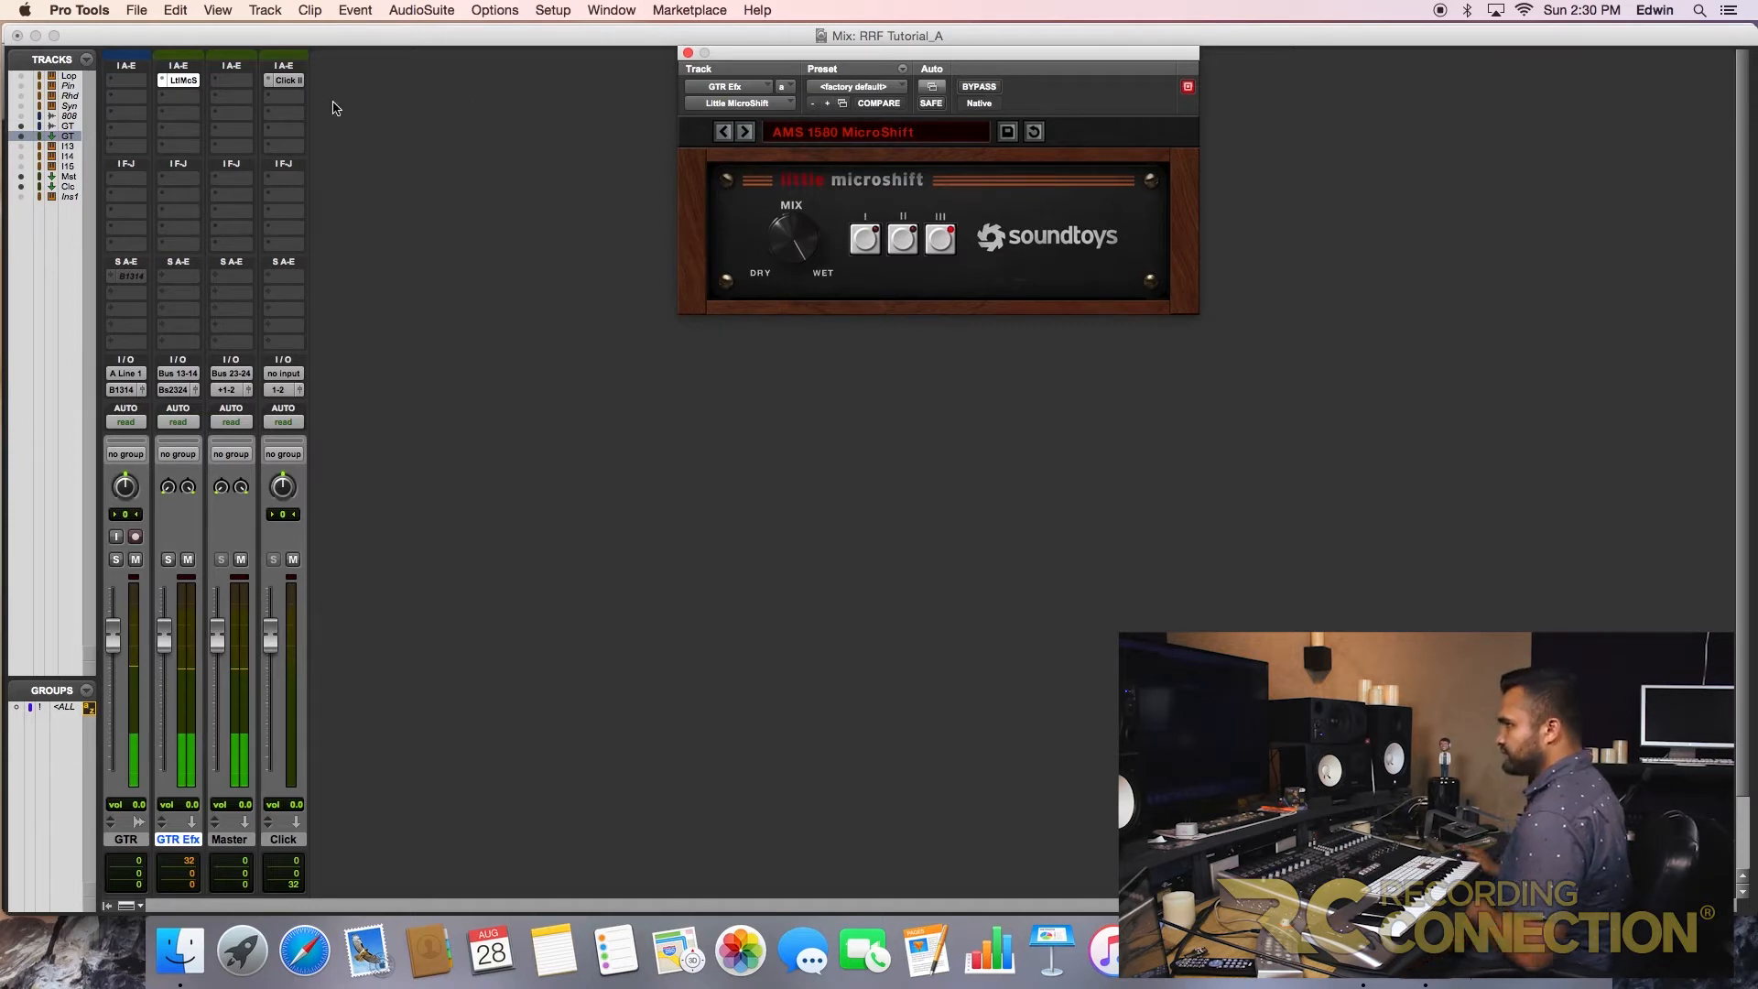
mouse_move(228, 134)
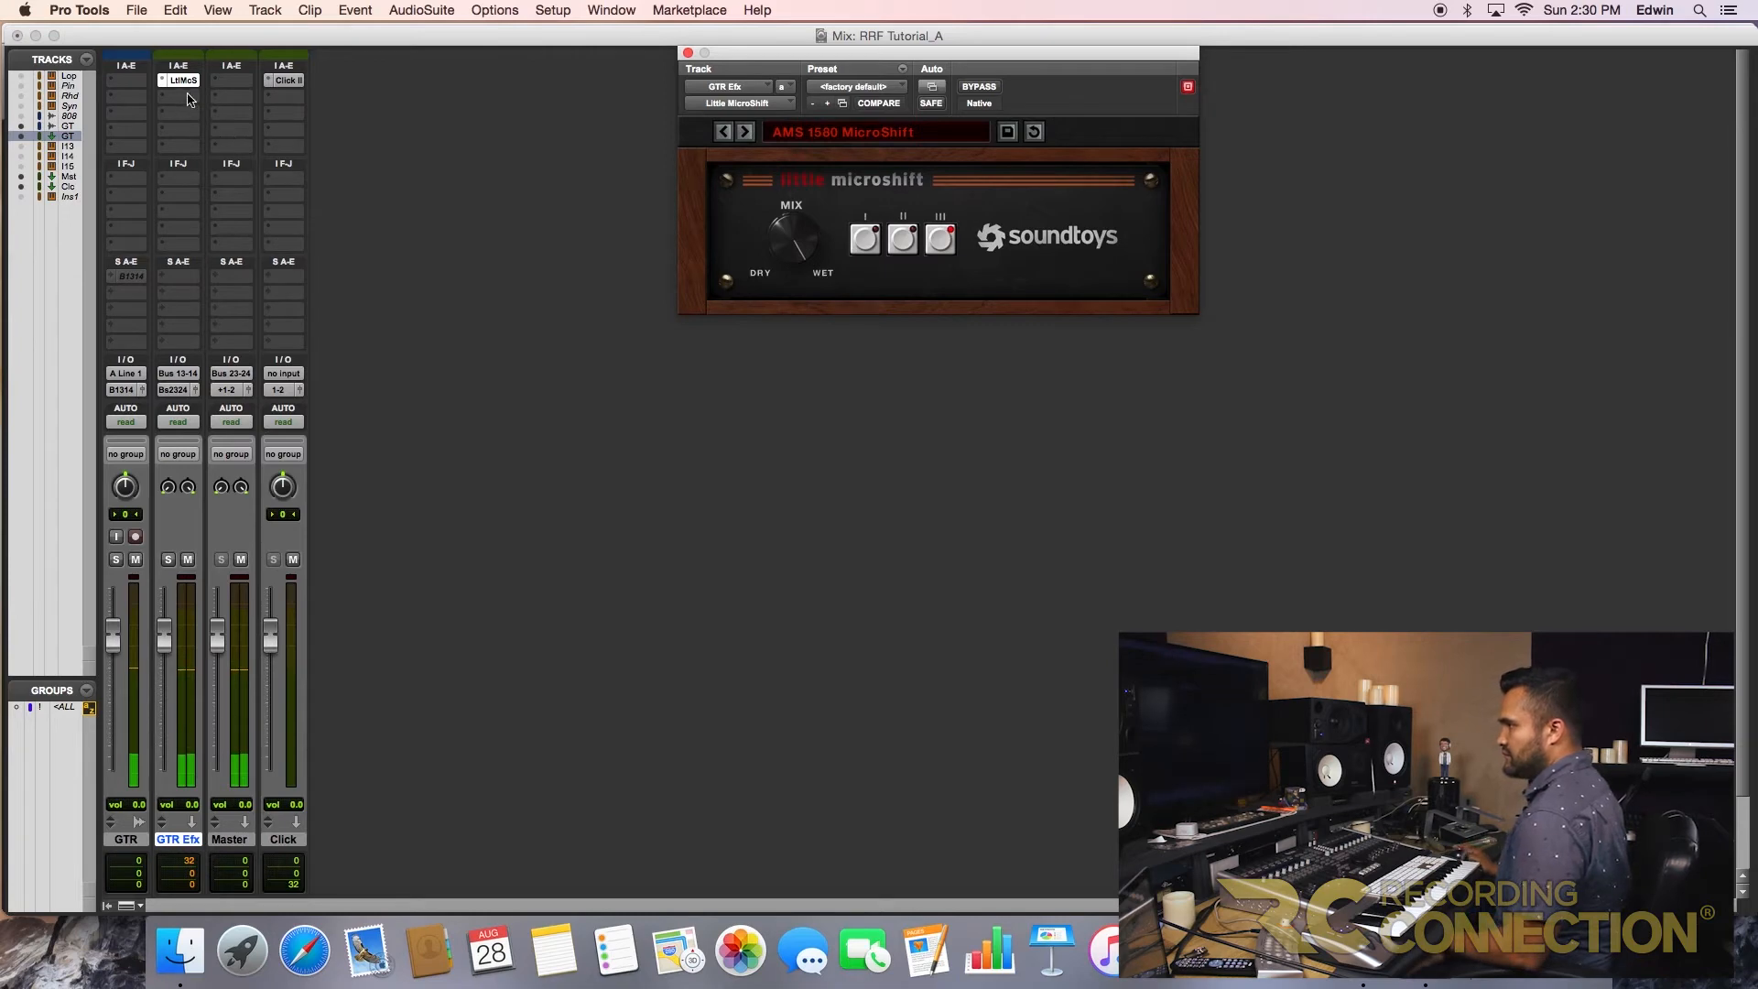
- Insert EQ3 7-Band in slot B and high-pass at 167.3 Hz, 24 dB/oct
left_click(179, 80)
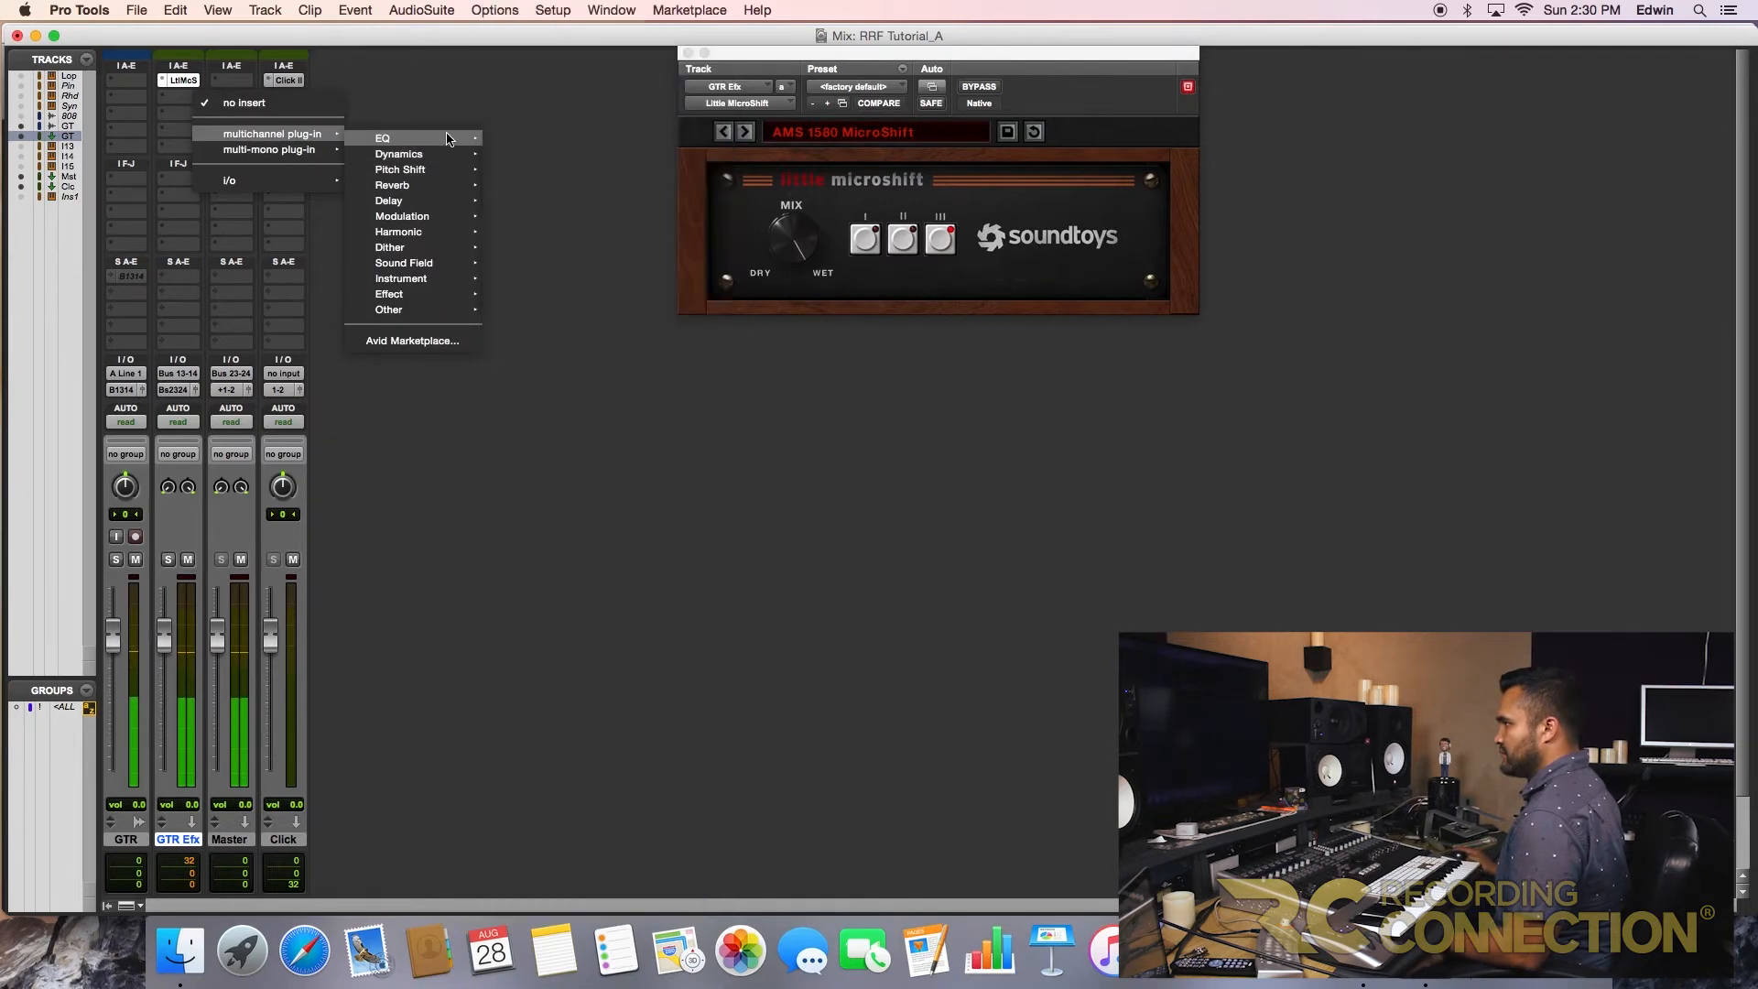
left_click(383, 138)
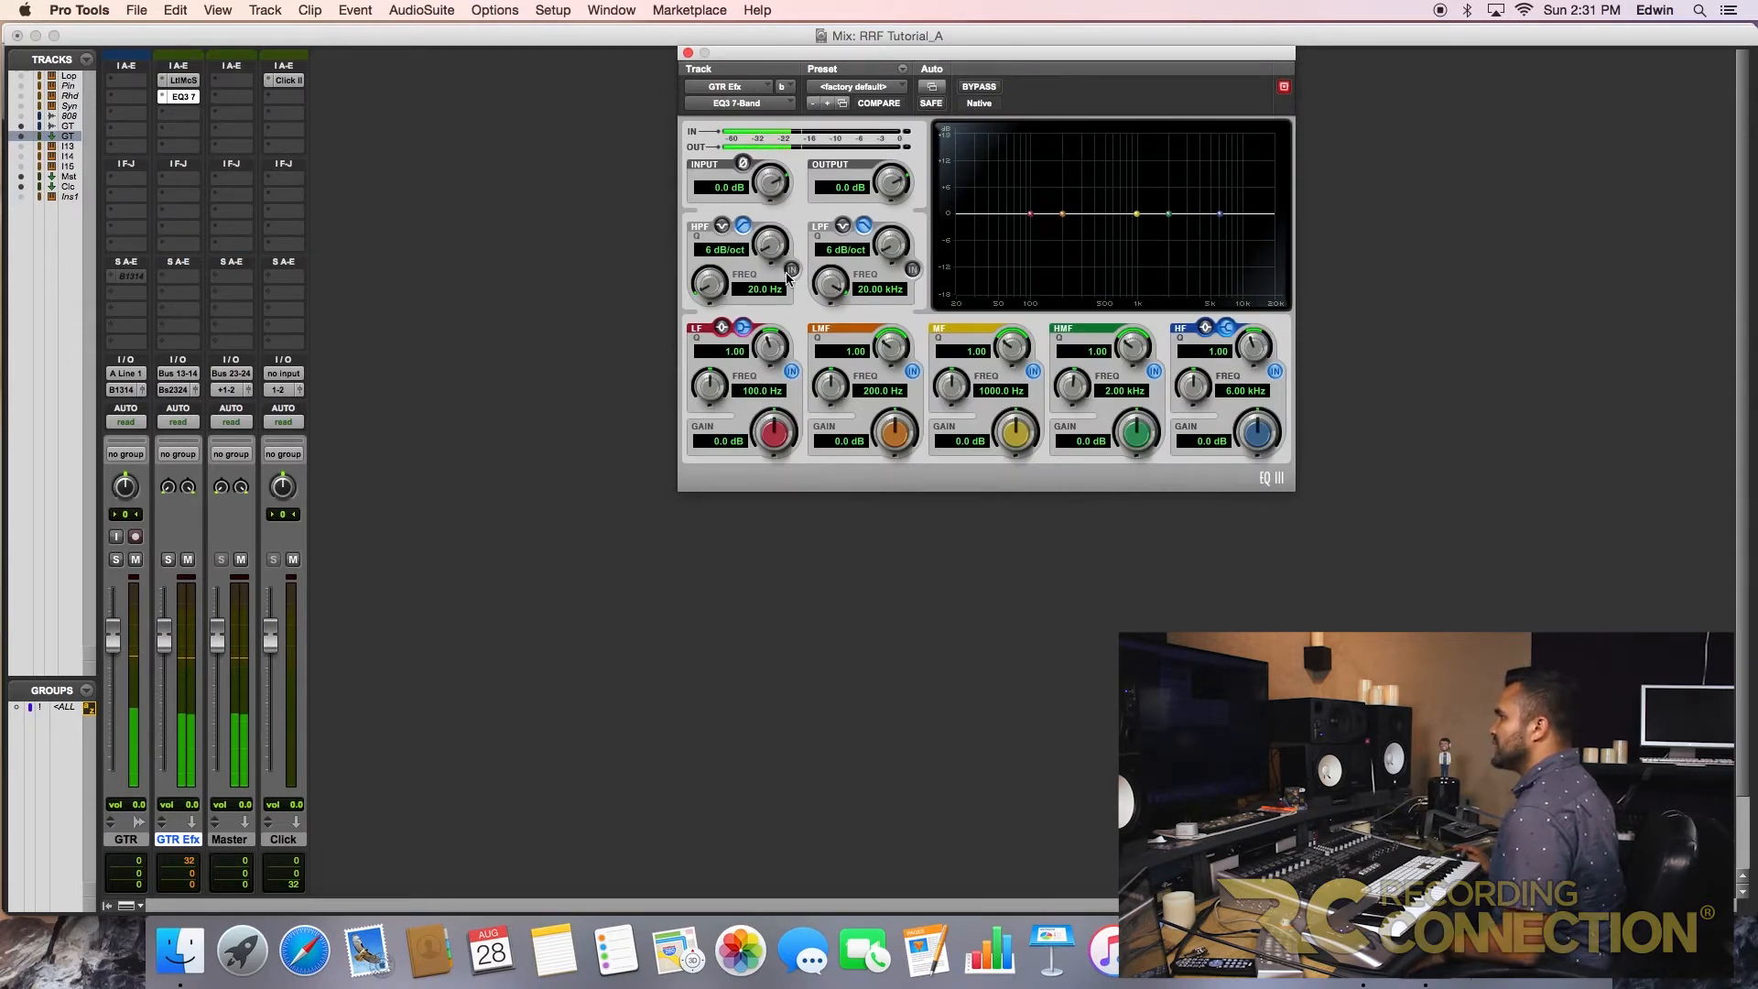
left_click(723, 249)
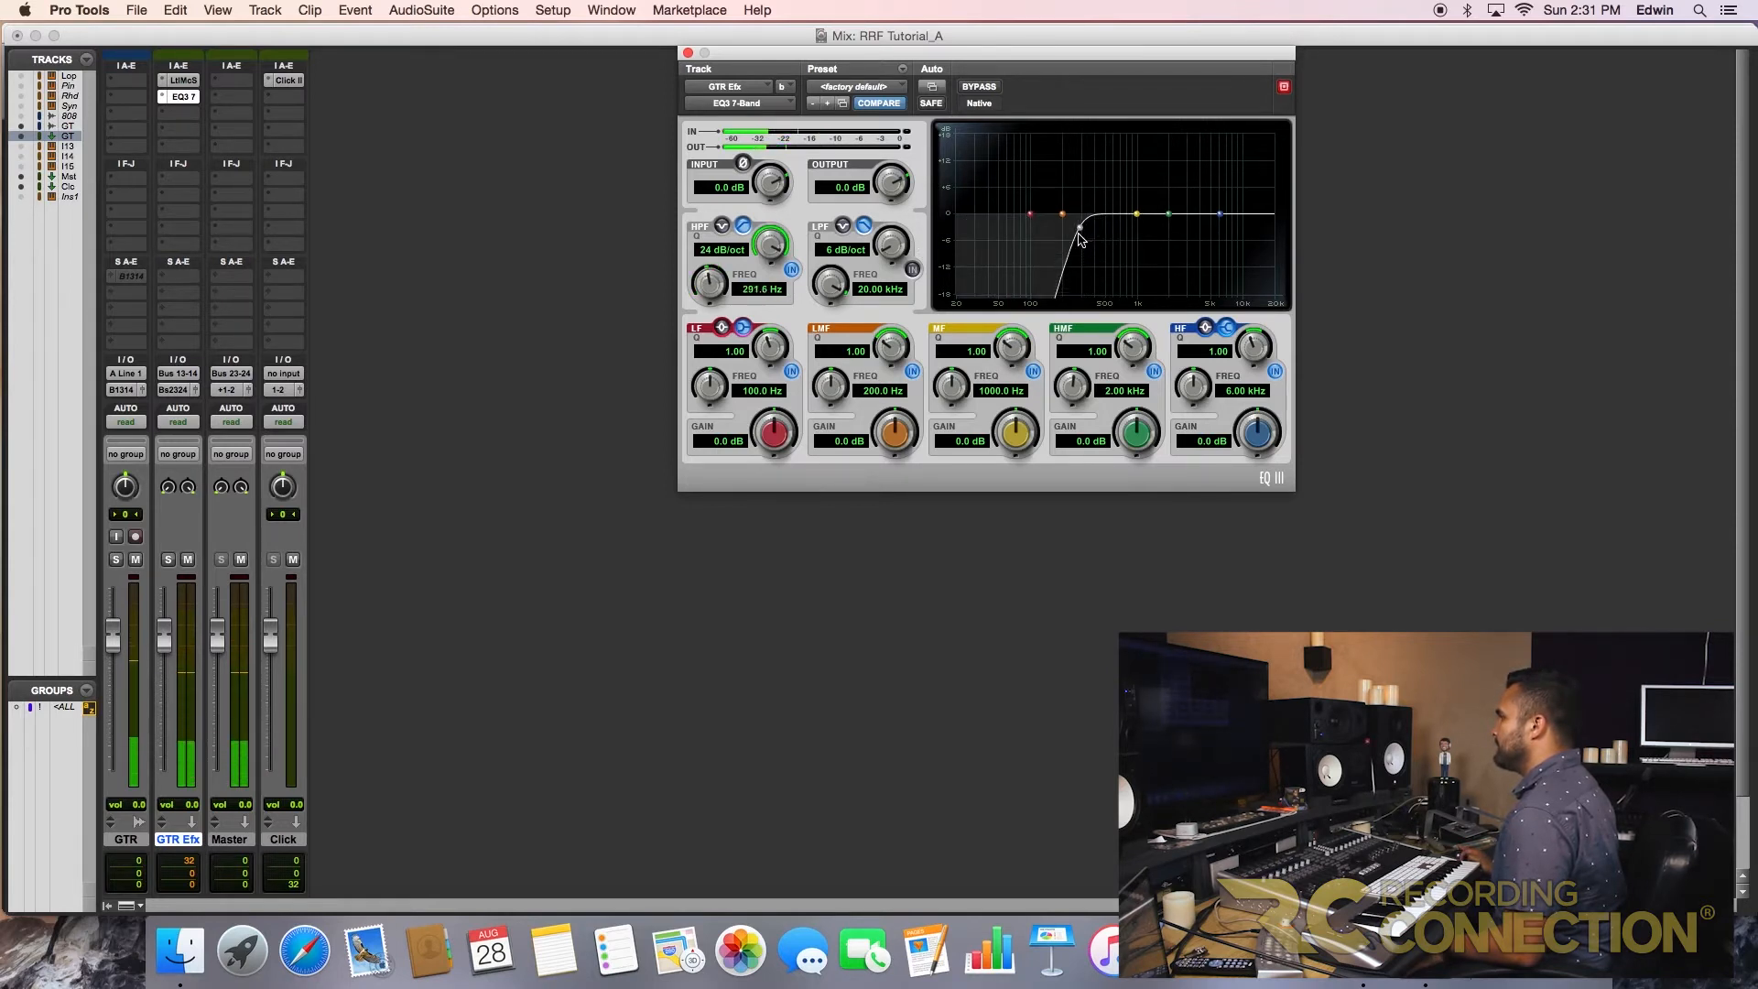
left_click_drag(1077, 235, 1060, 230)
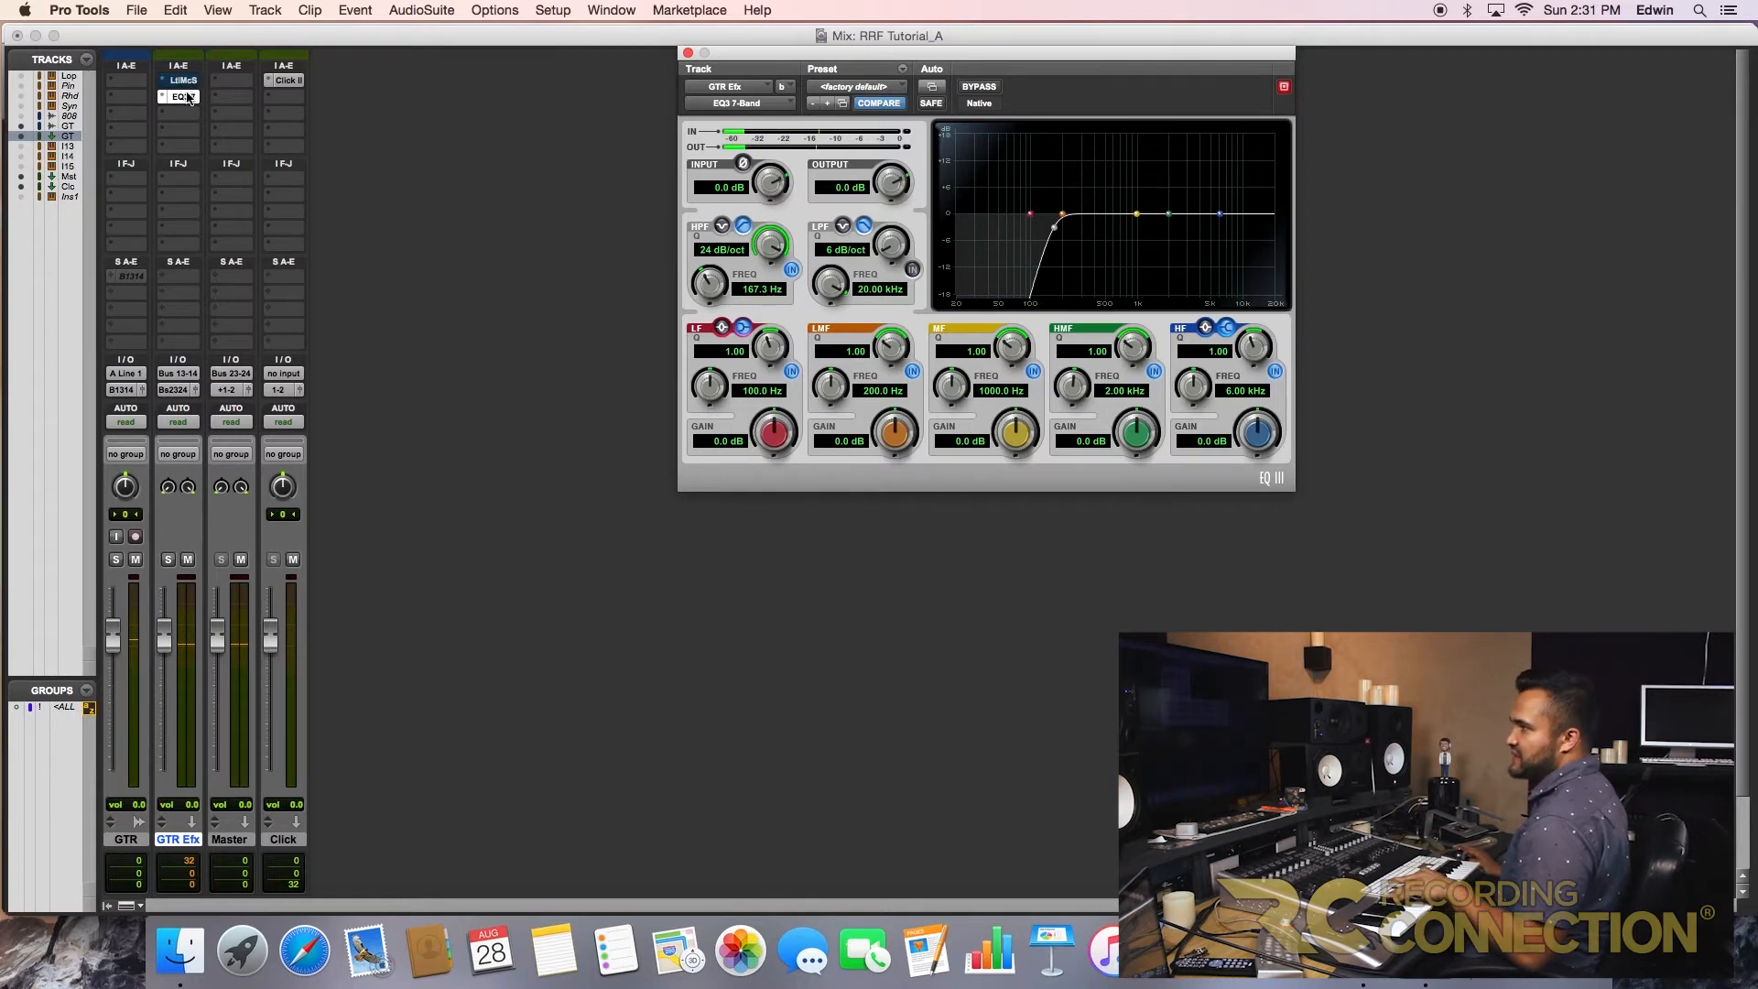
- Review the EQ3 high-pass settings, then return to the Little MicroShift window
left_click(977, 86)
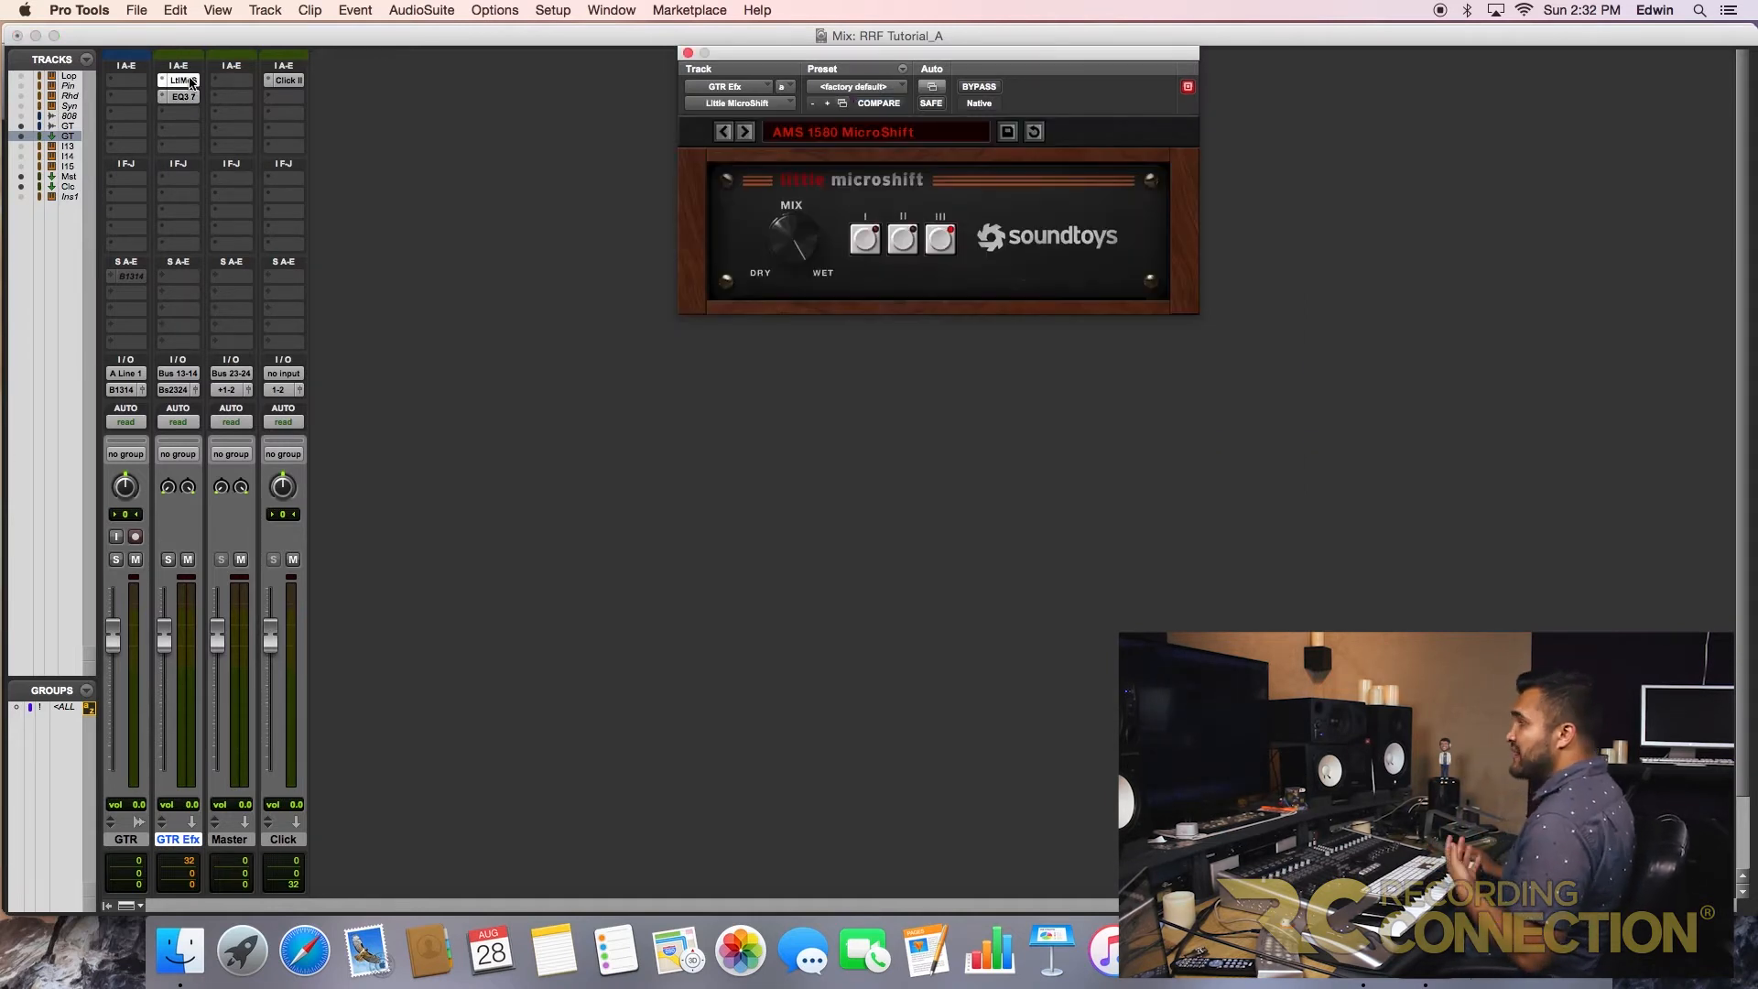
left_click(180, 96)
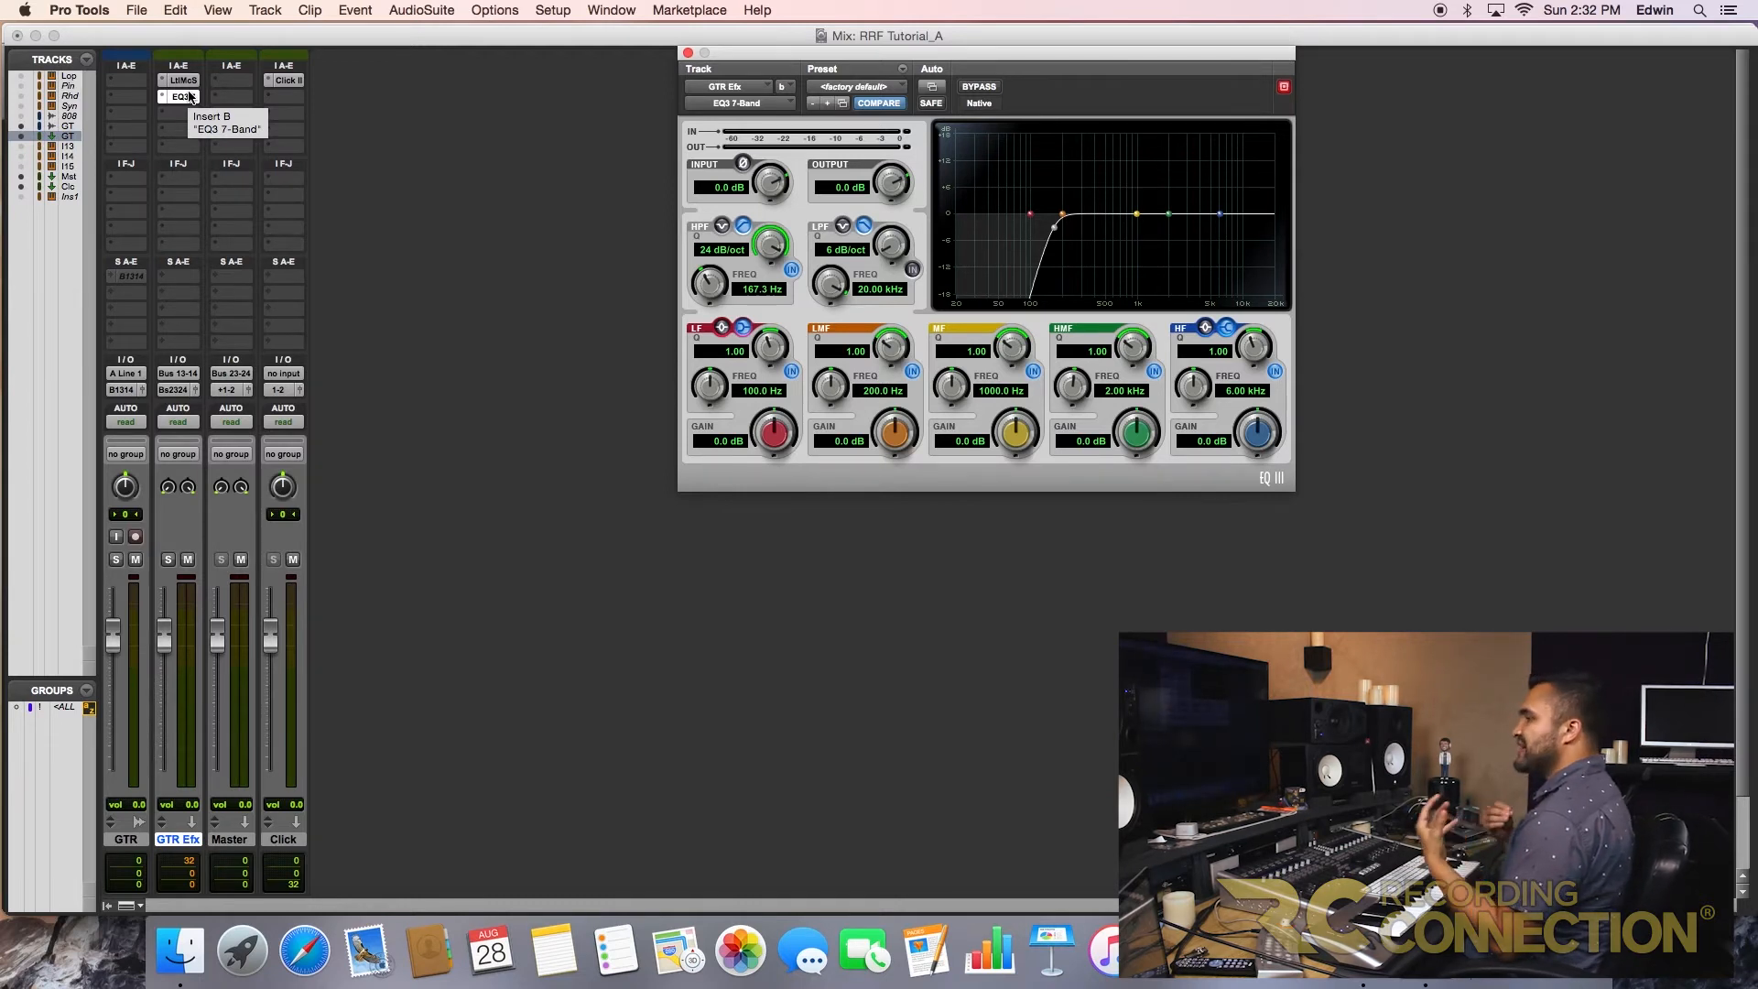
left_click(179, 96)
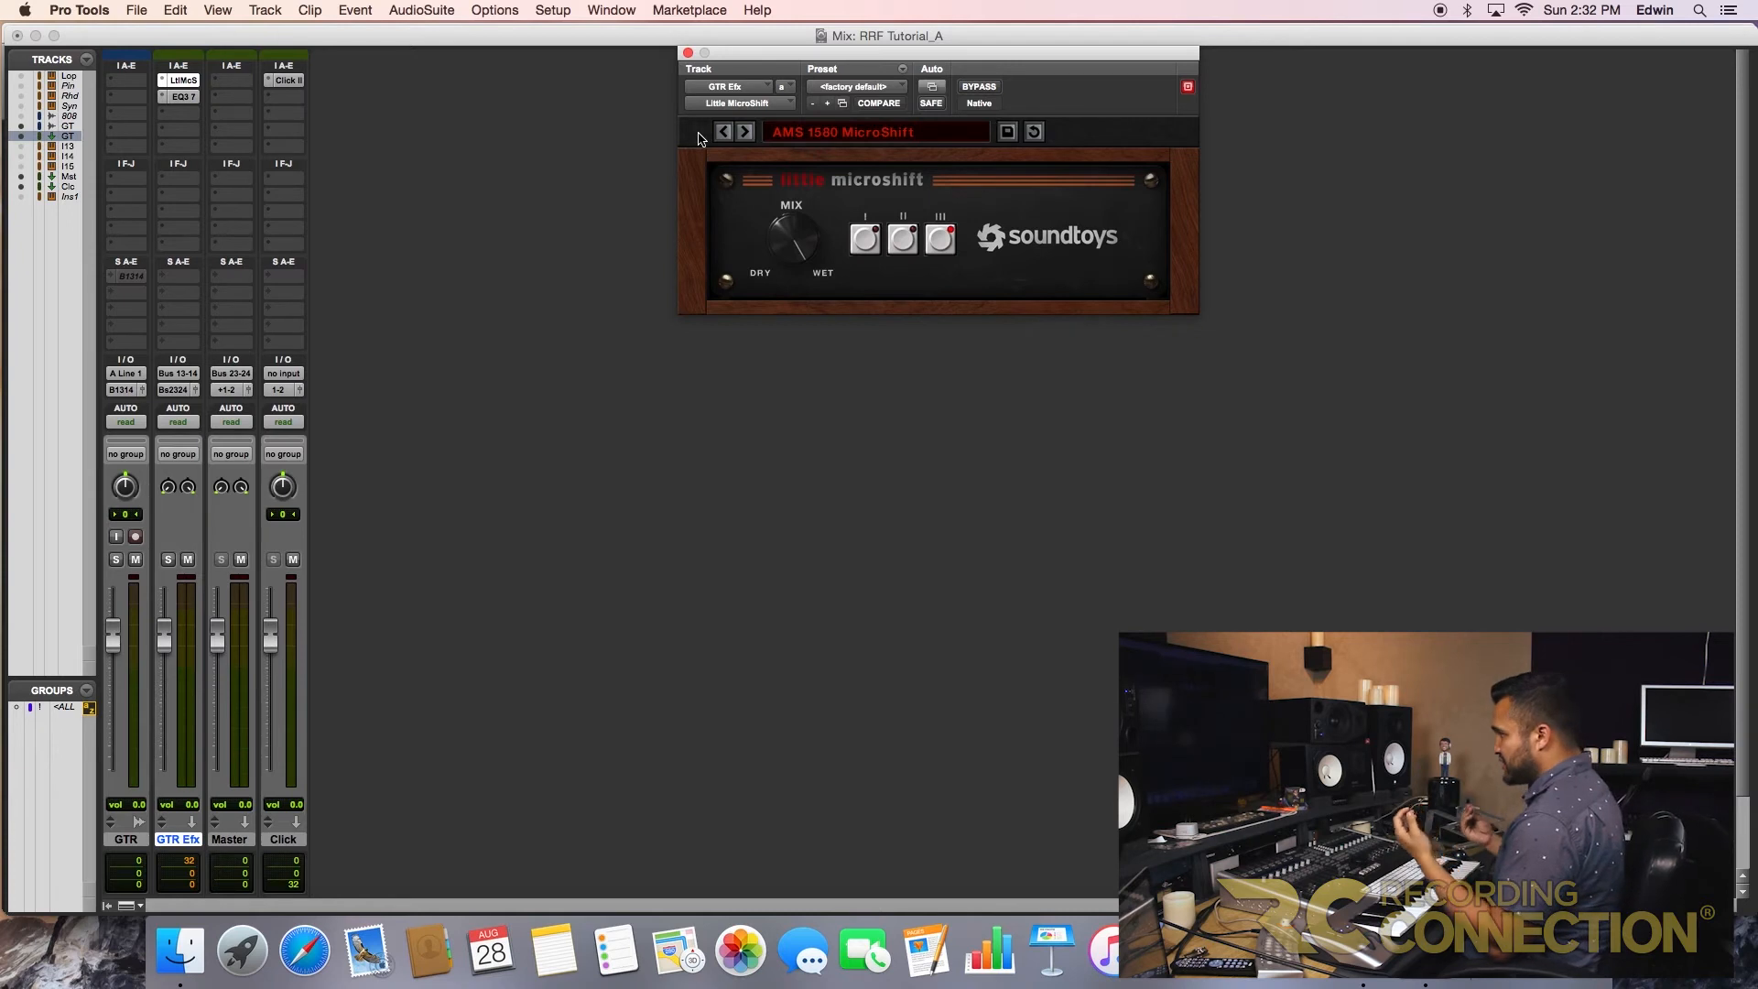
- Step through MicroShift presets to H3000 #231 and engage shift style II
left_click(743, 131)
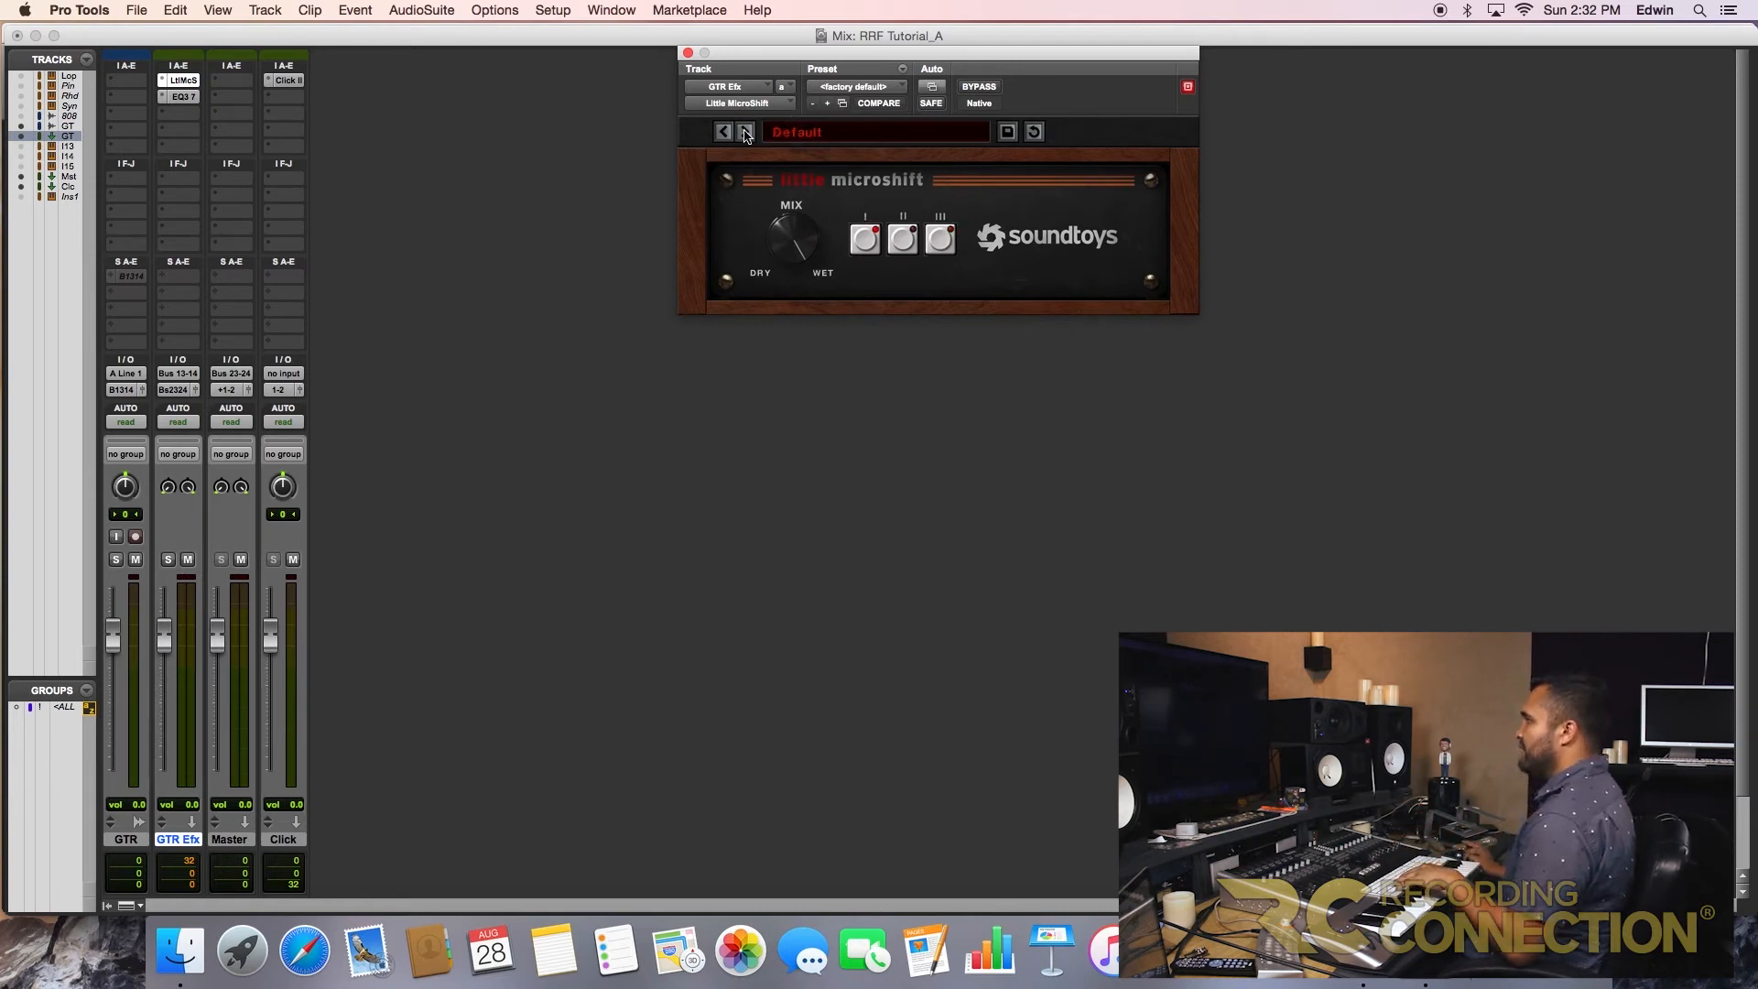
left_click(743, 131)
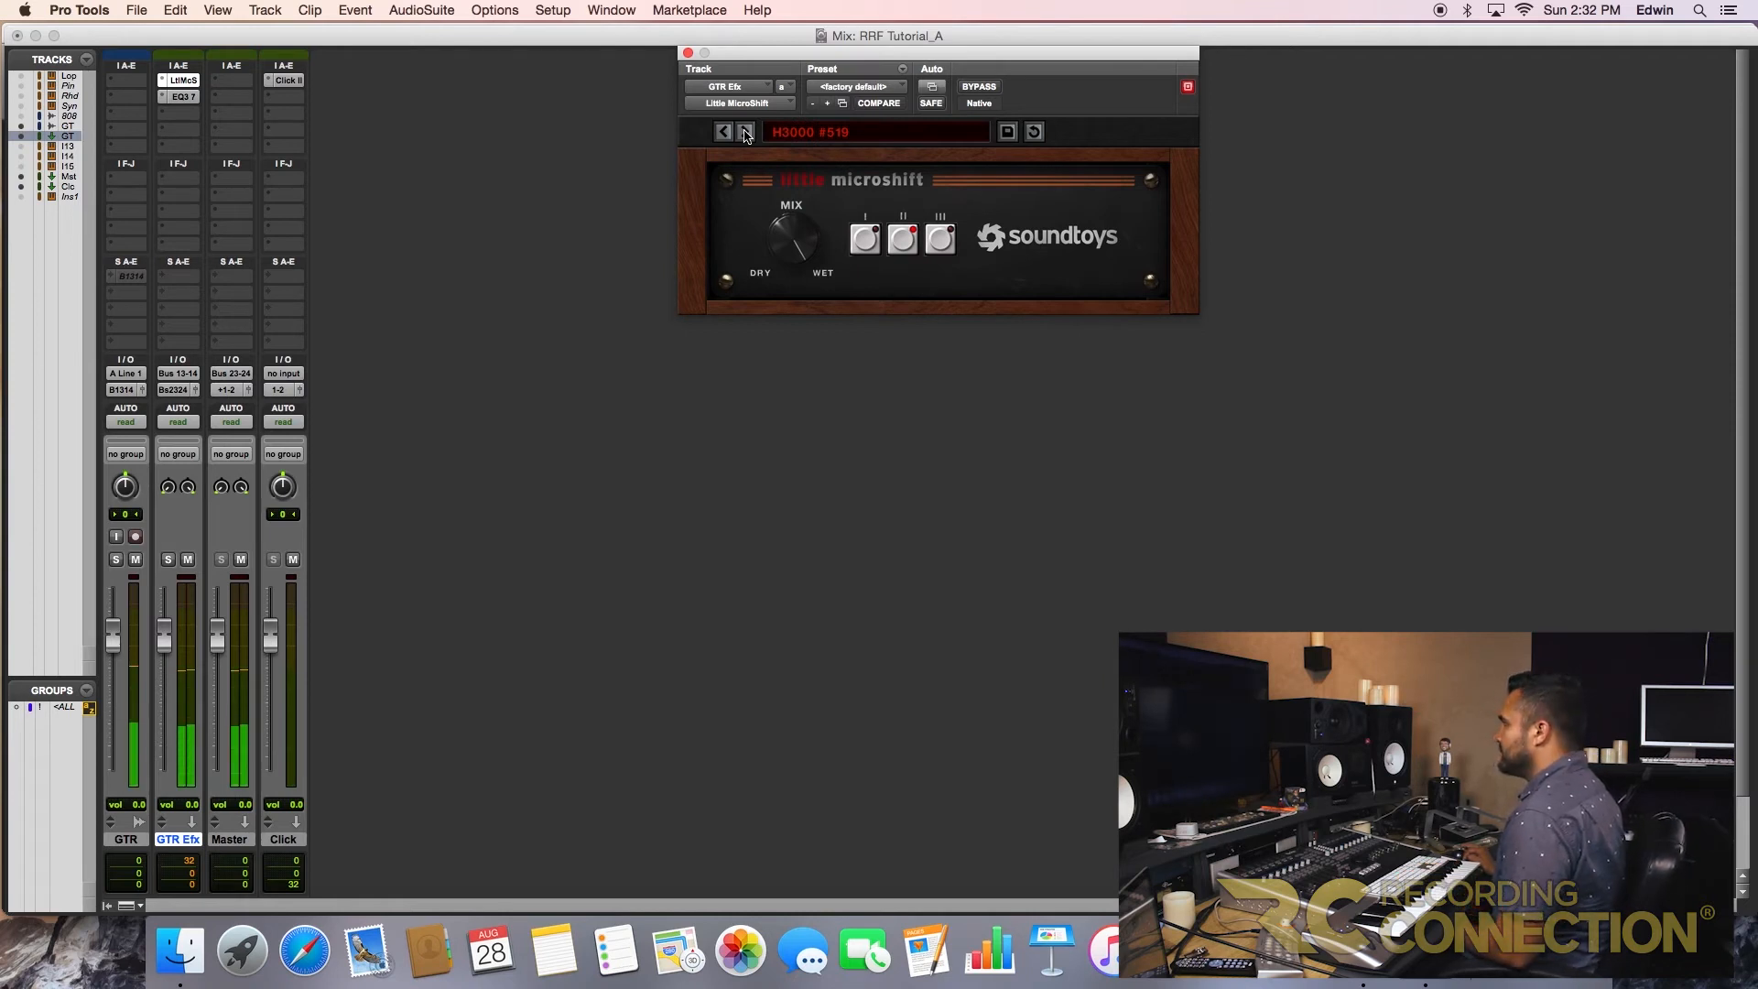
left_click(743, 131)
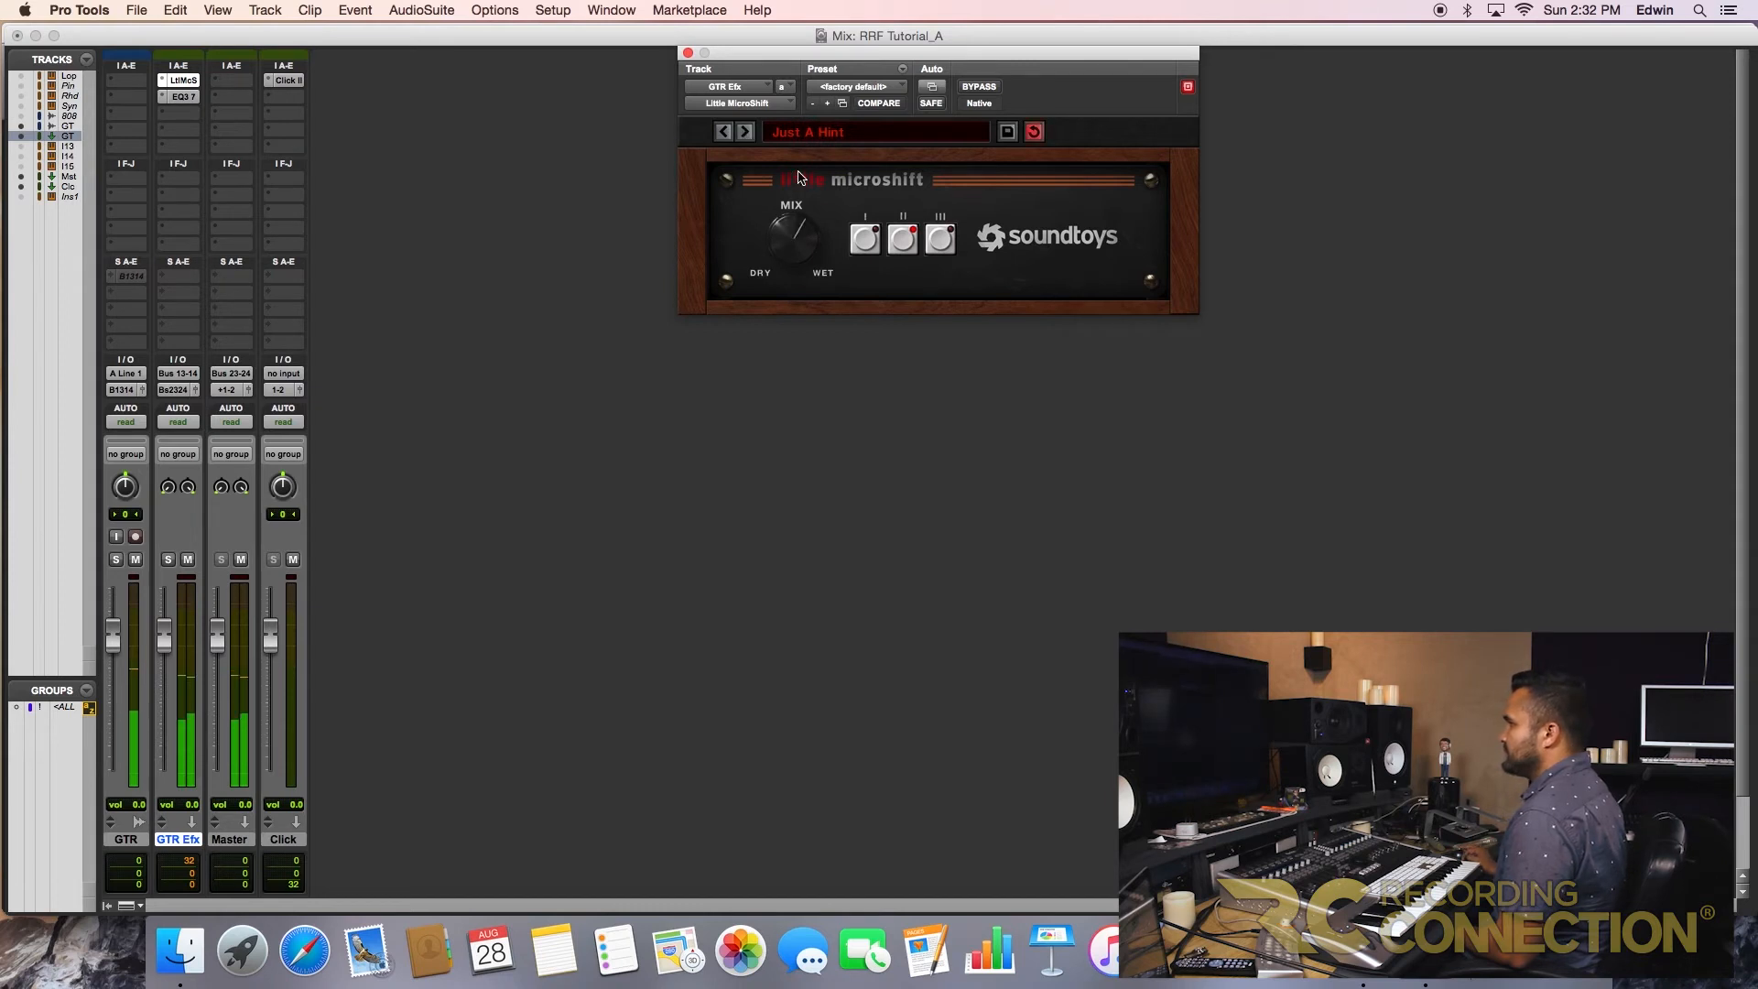
left_click(743, 131)
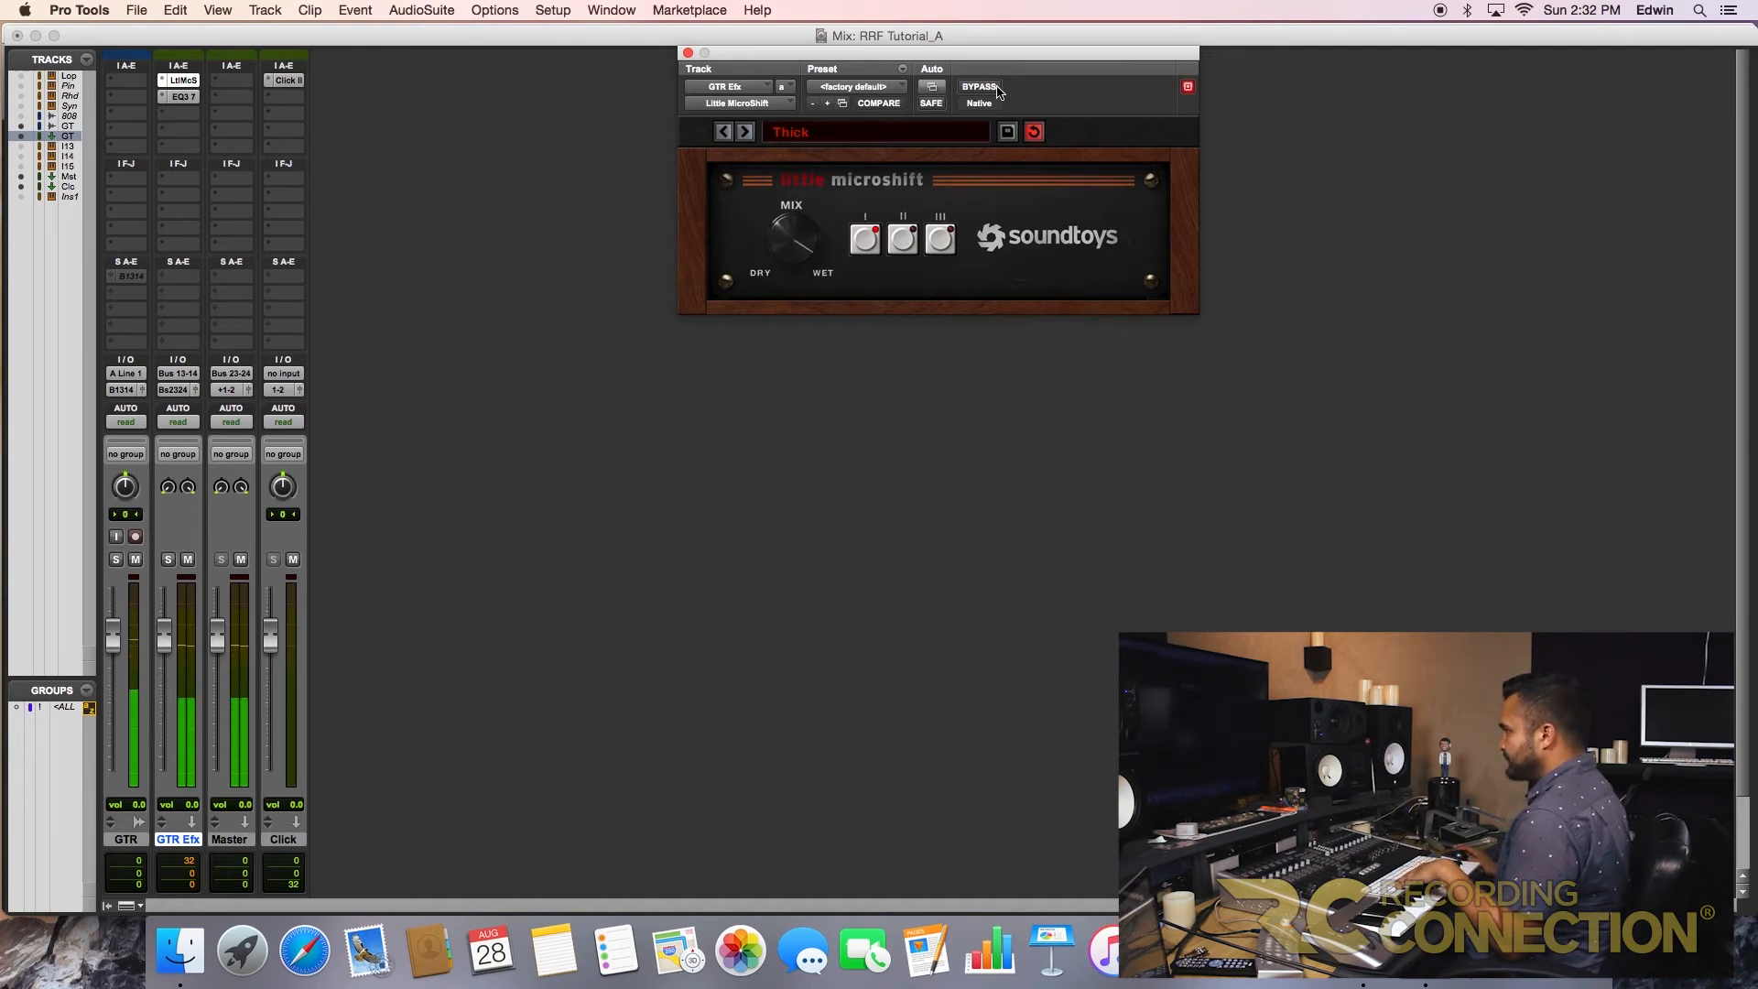
mouse_move(979, 88)
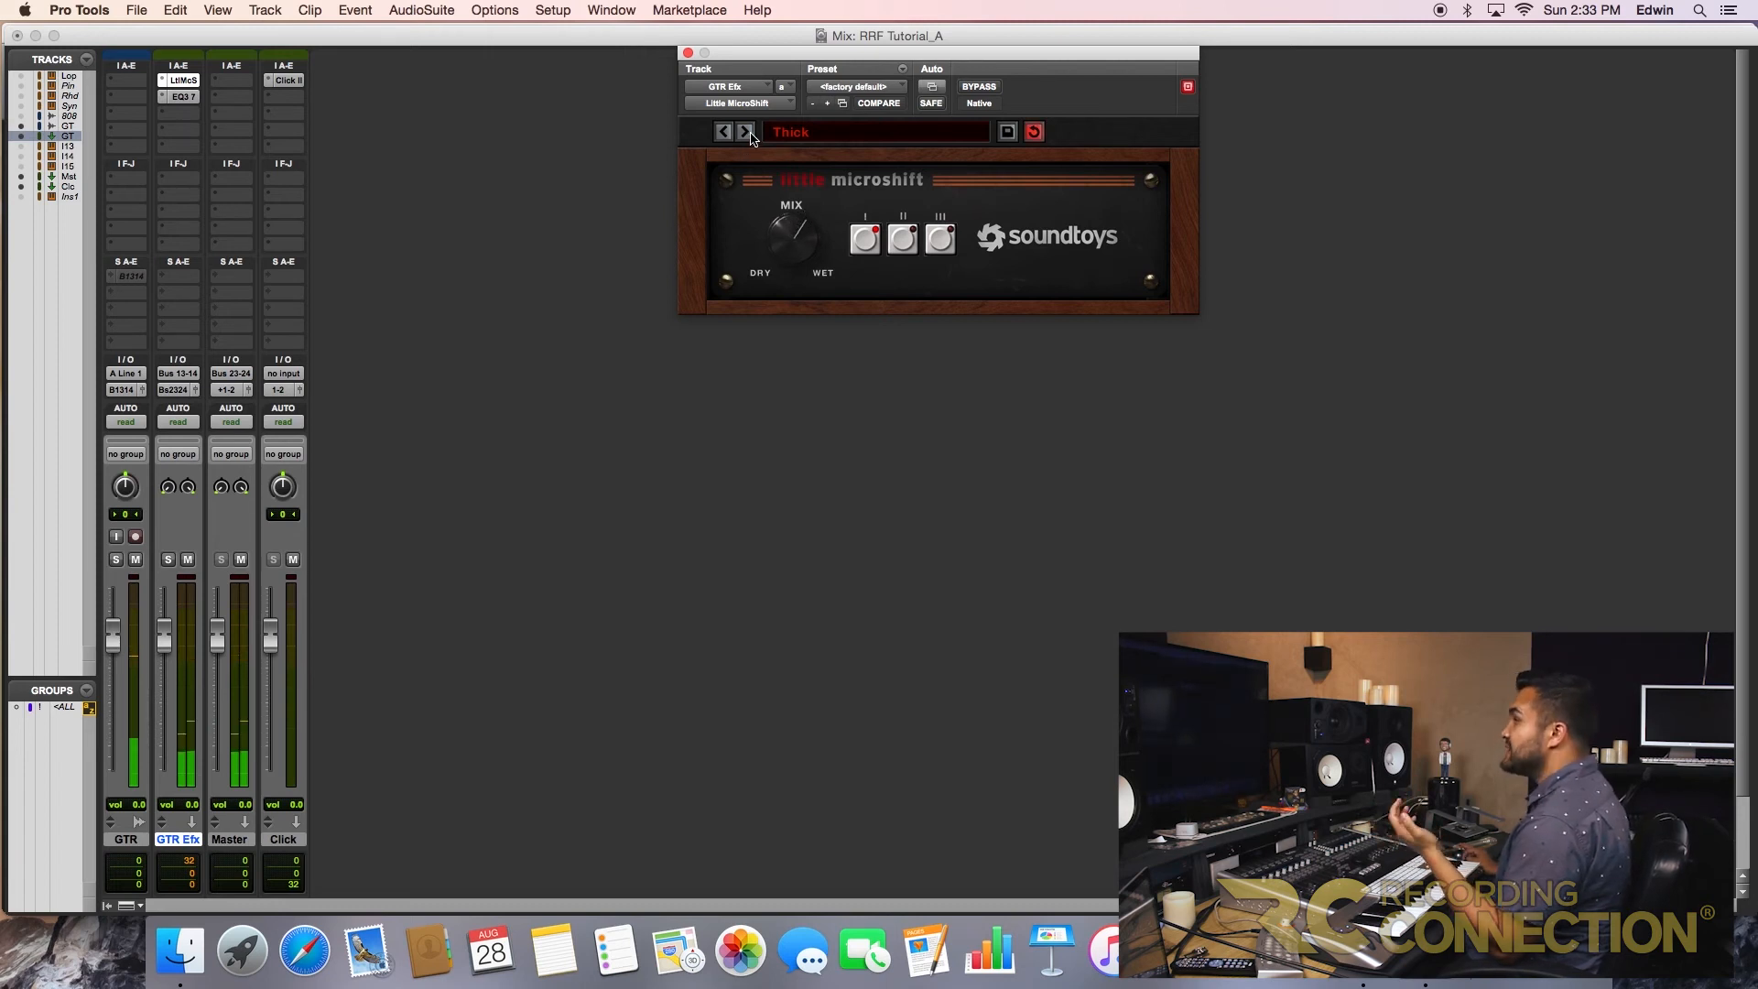
left_click(745, 131)
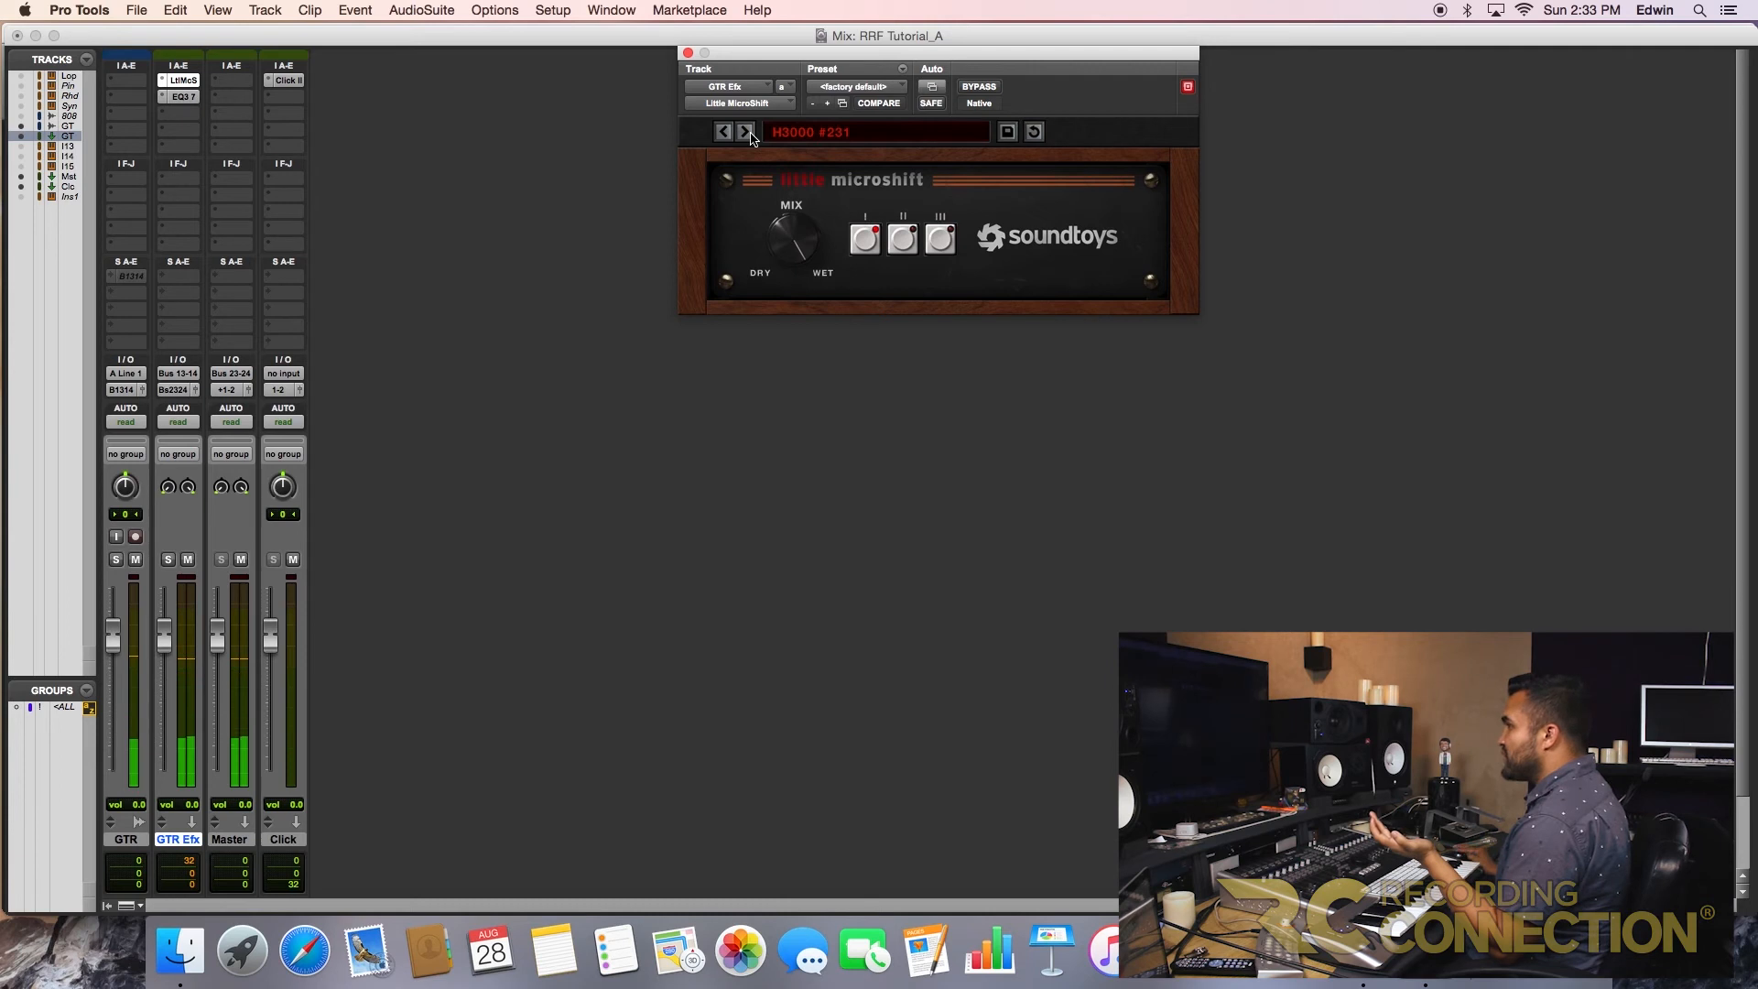
left_click(903, 238)
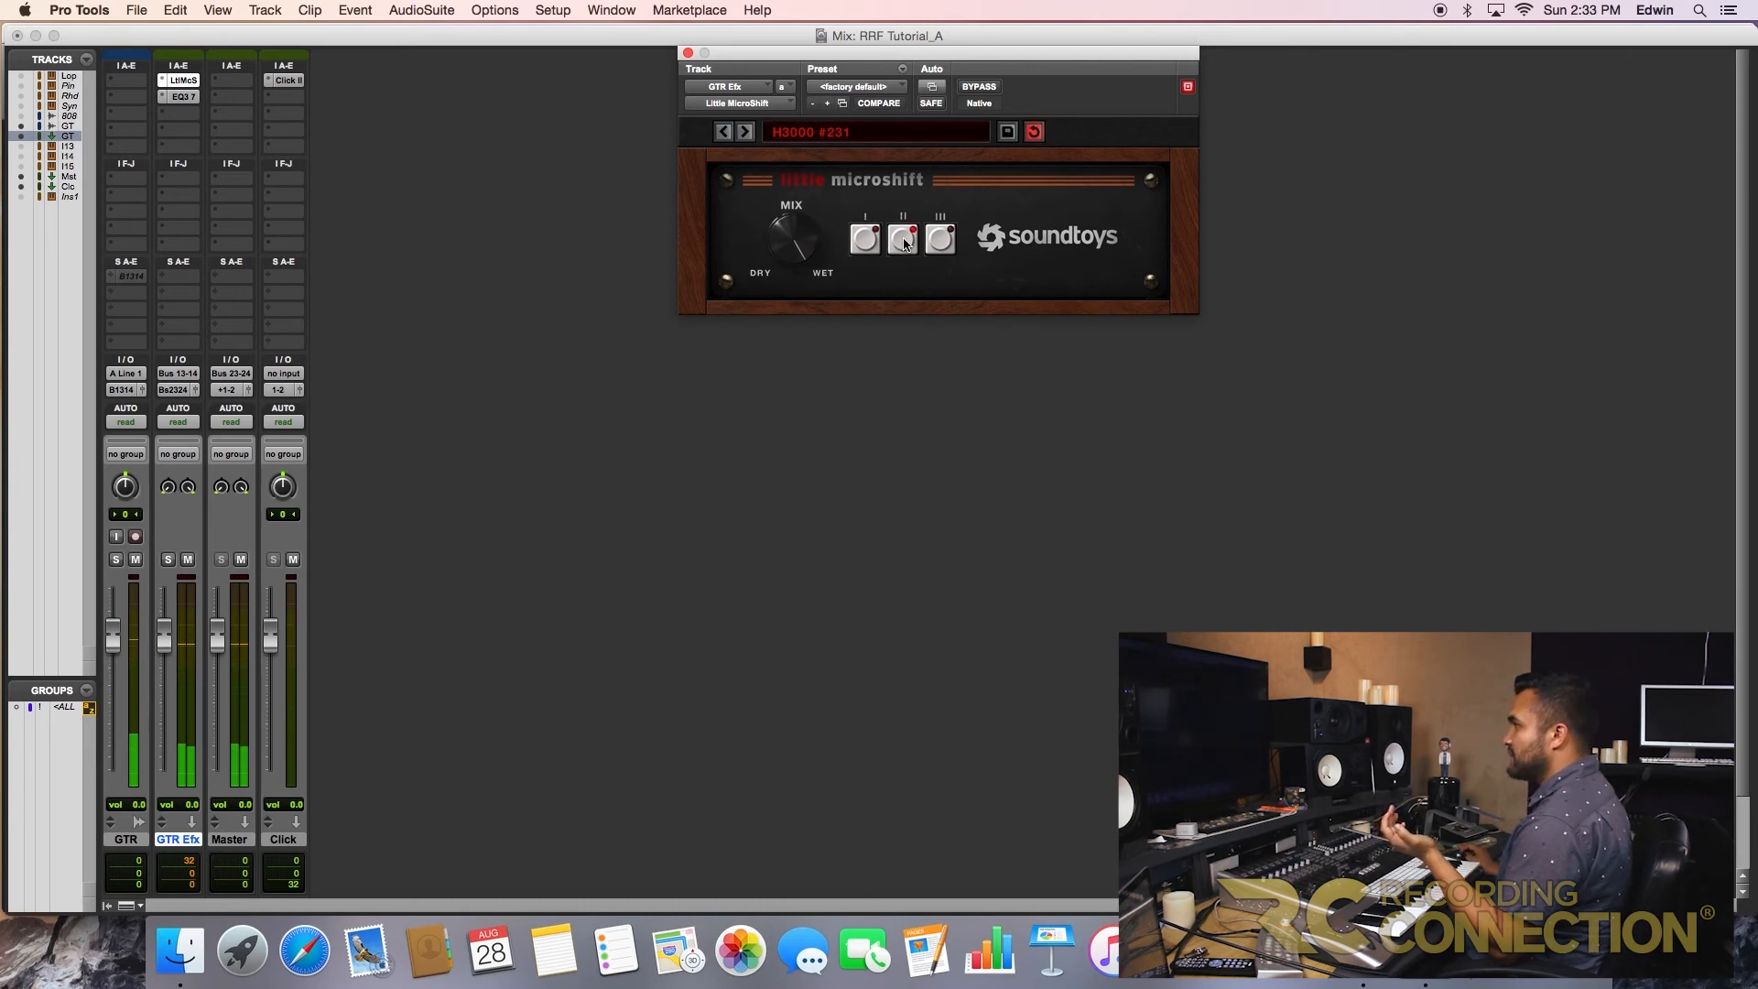